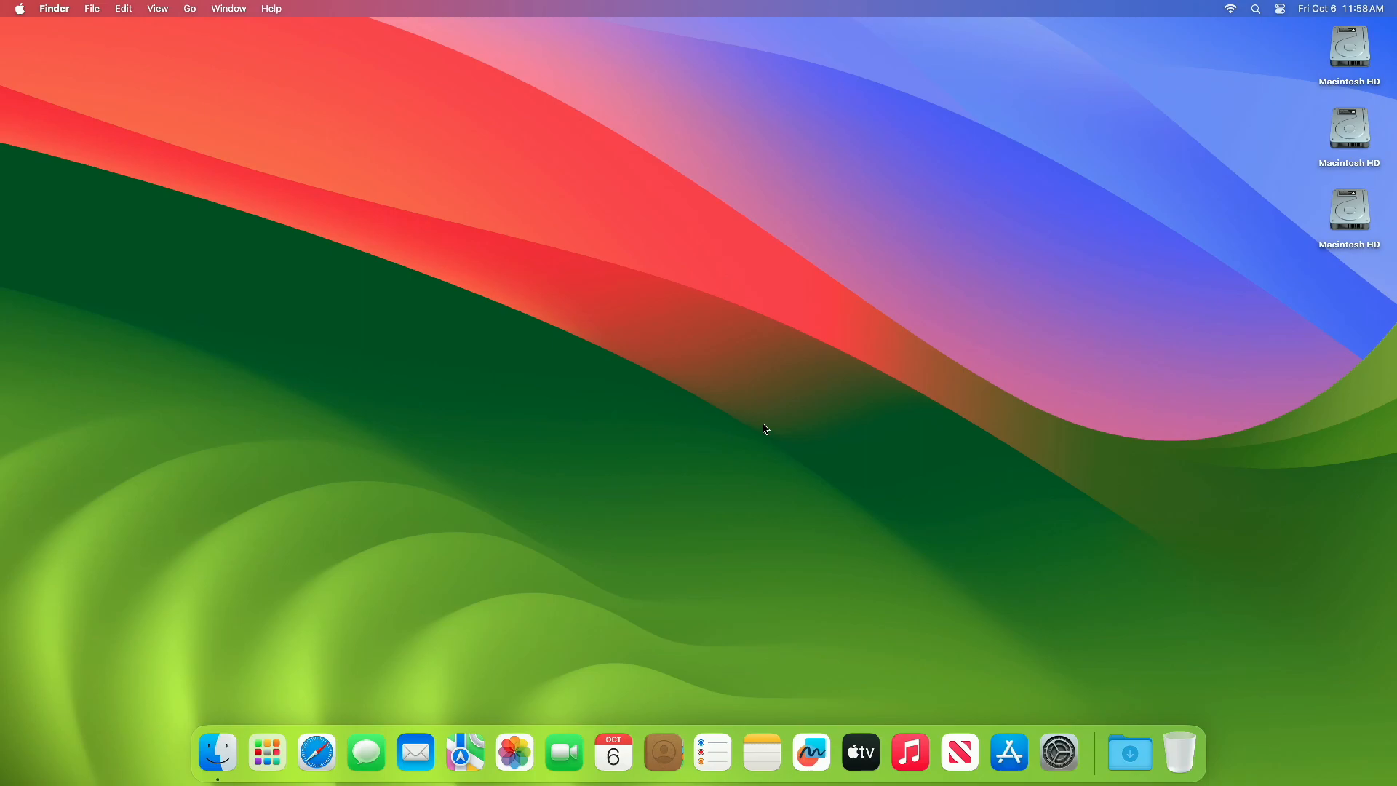
pyautogui.moveTo(749, 428)
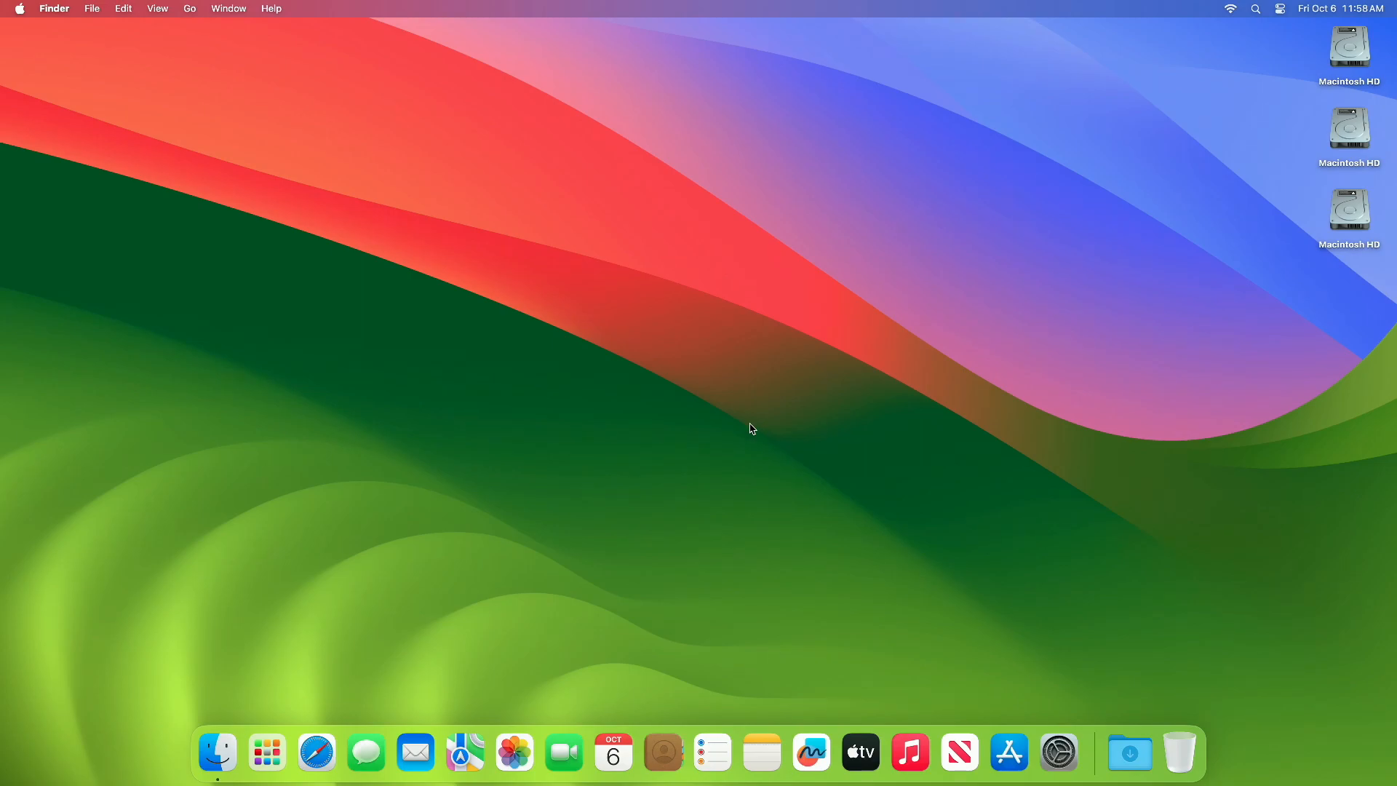
# Step: Reach General > Software Update and let it check for available macOS updates
pyautogui.click(1058, 752)
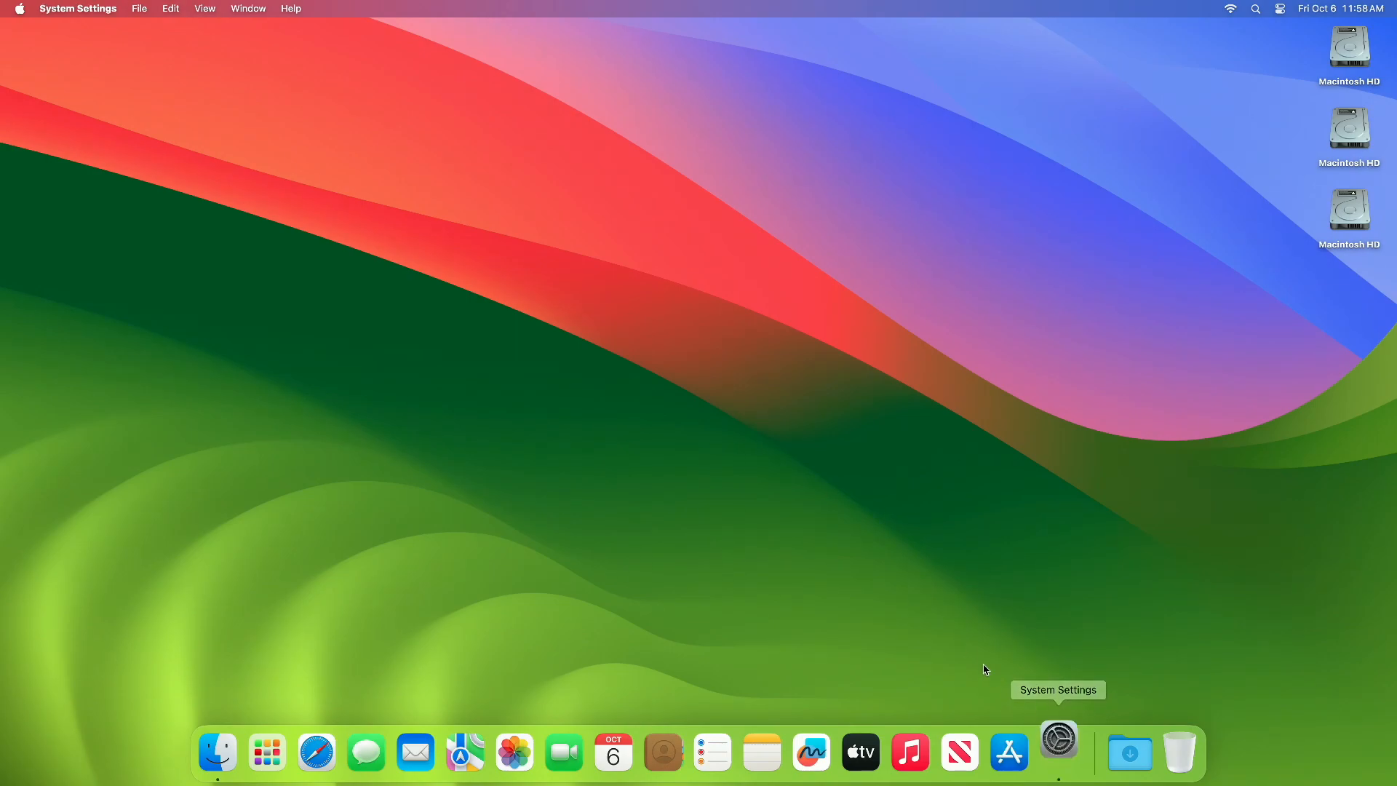
pyautogui.click(1058, 751)
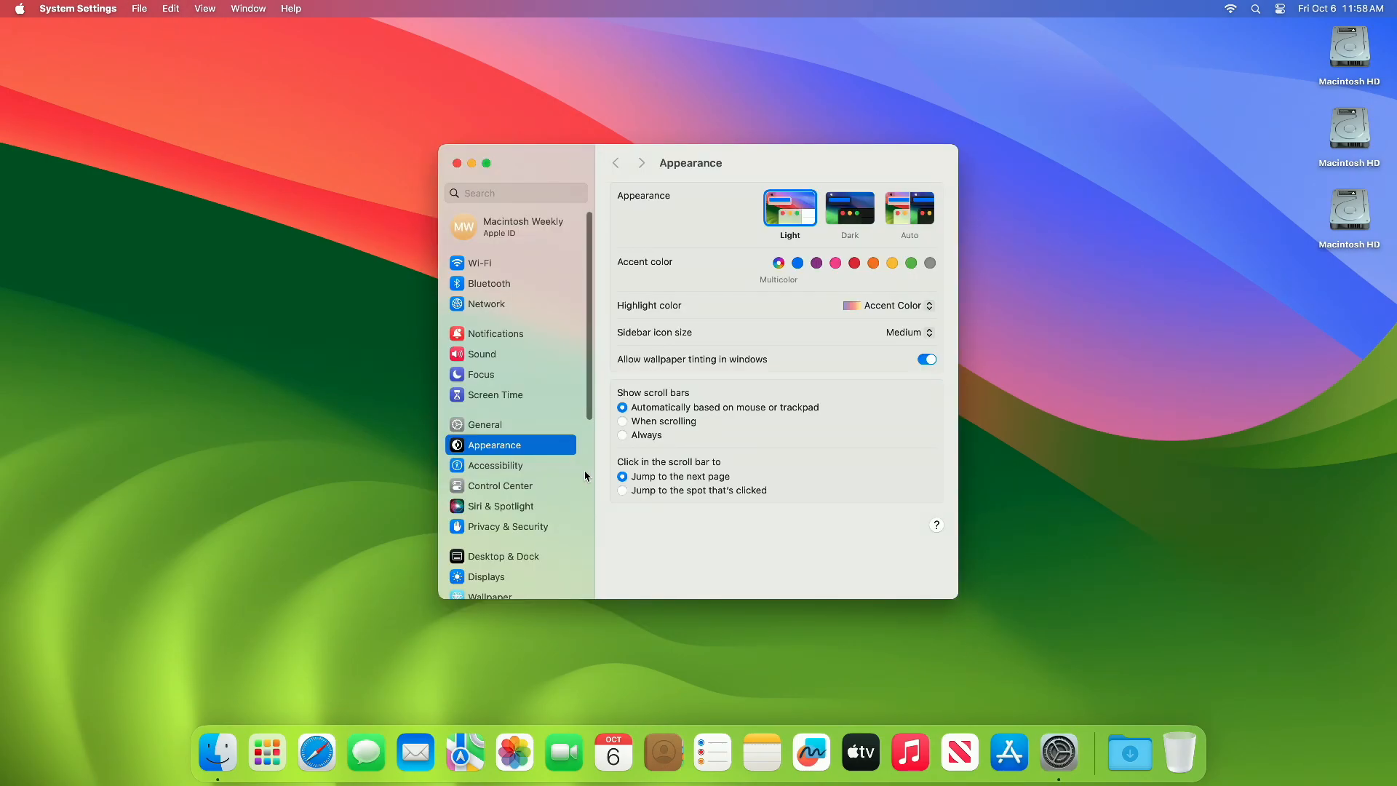
pyautogui.click(486, 423)
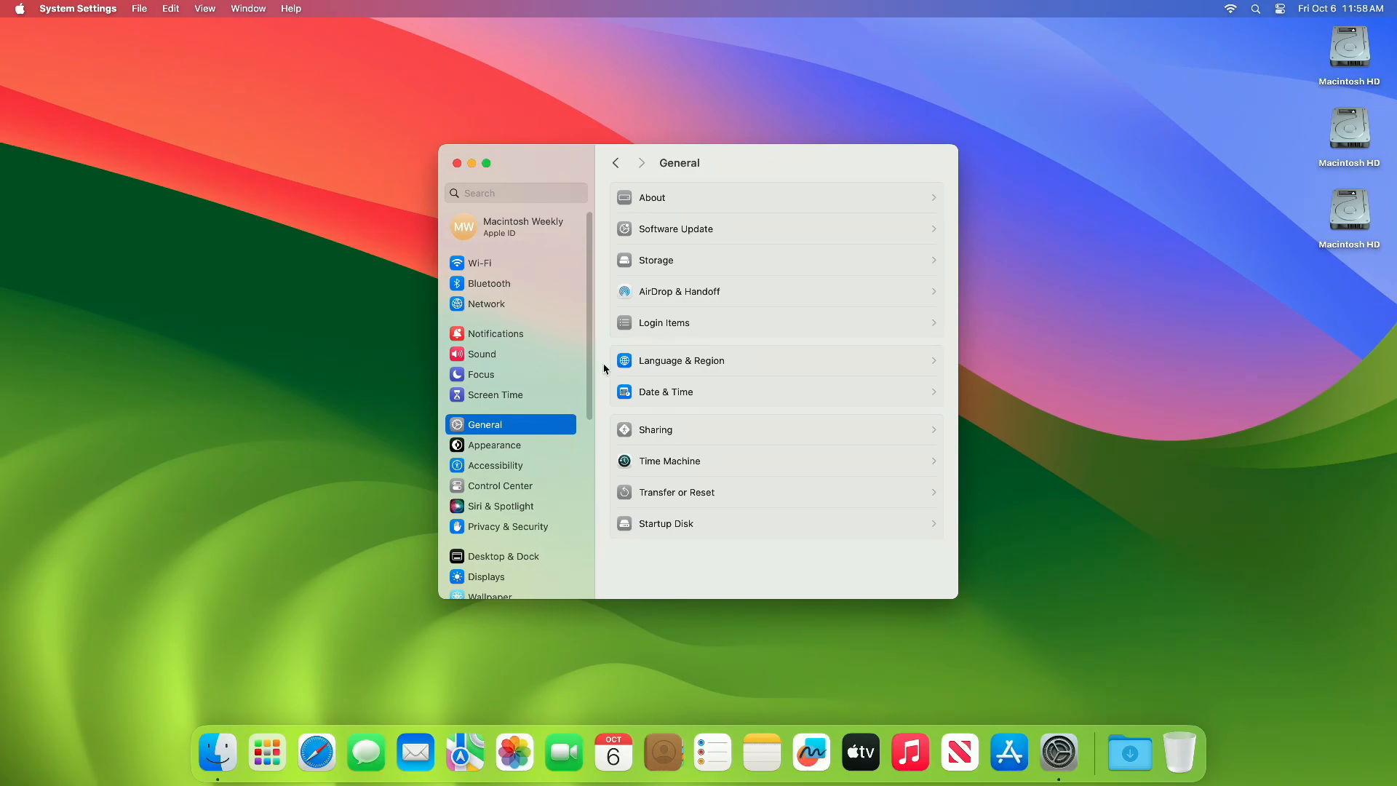
pyautogui.click(675, 229)
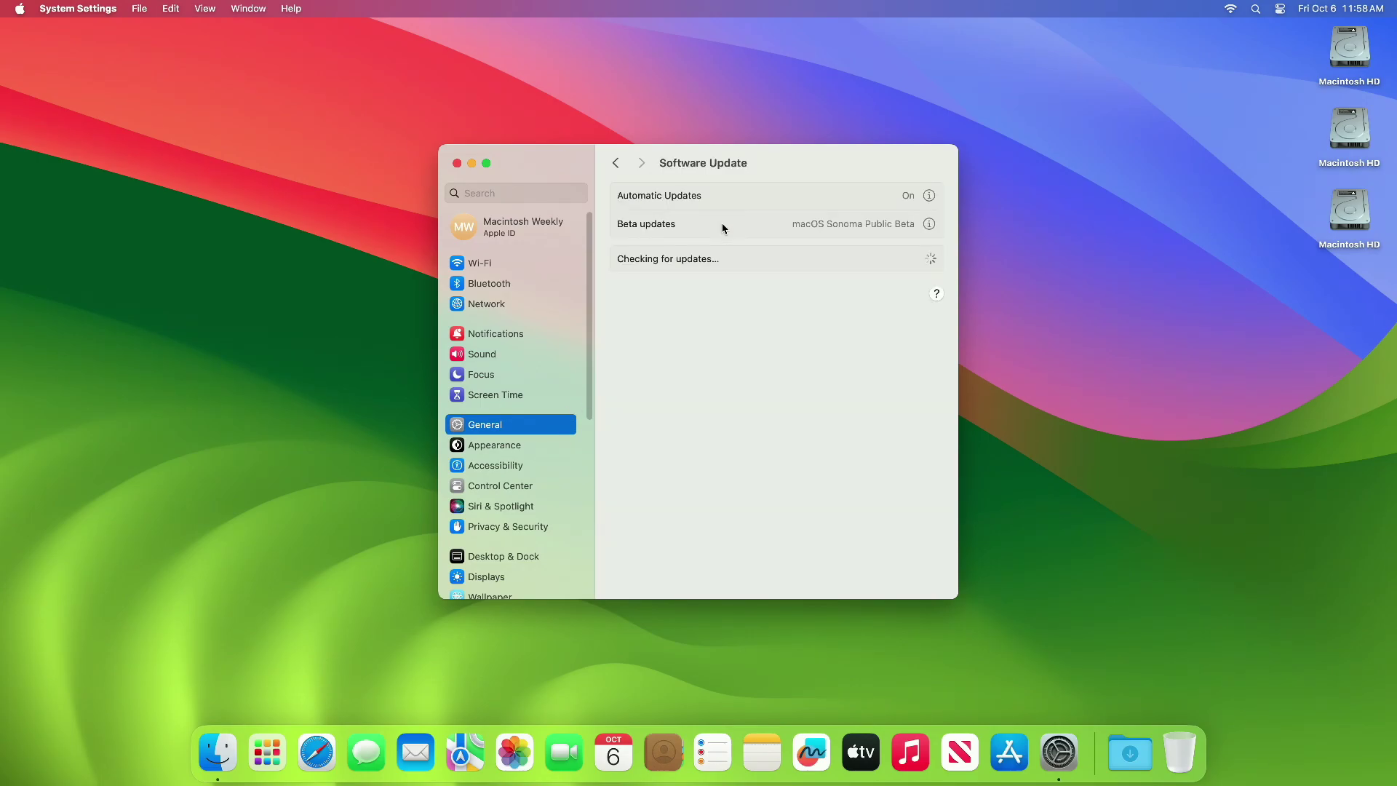
pyautogui.moveTo(899, 236)
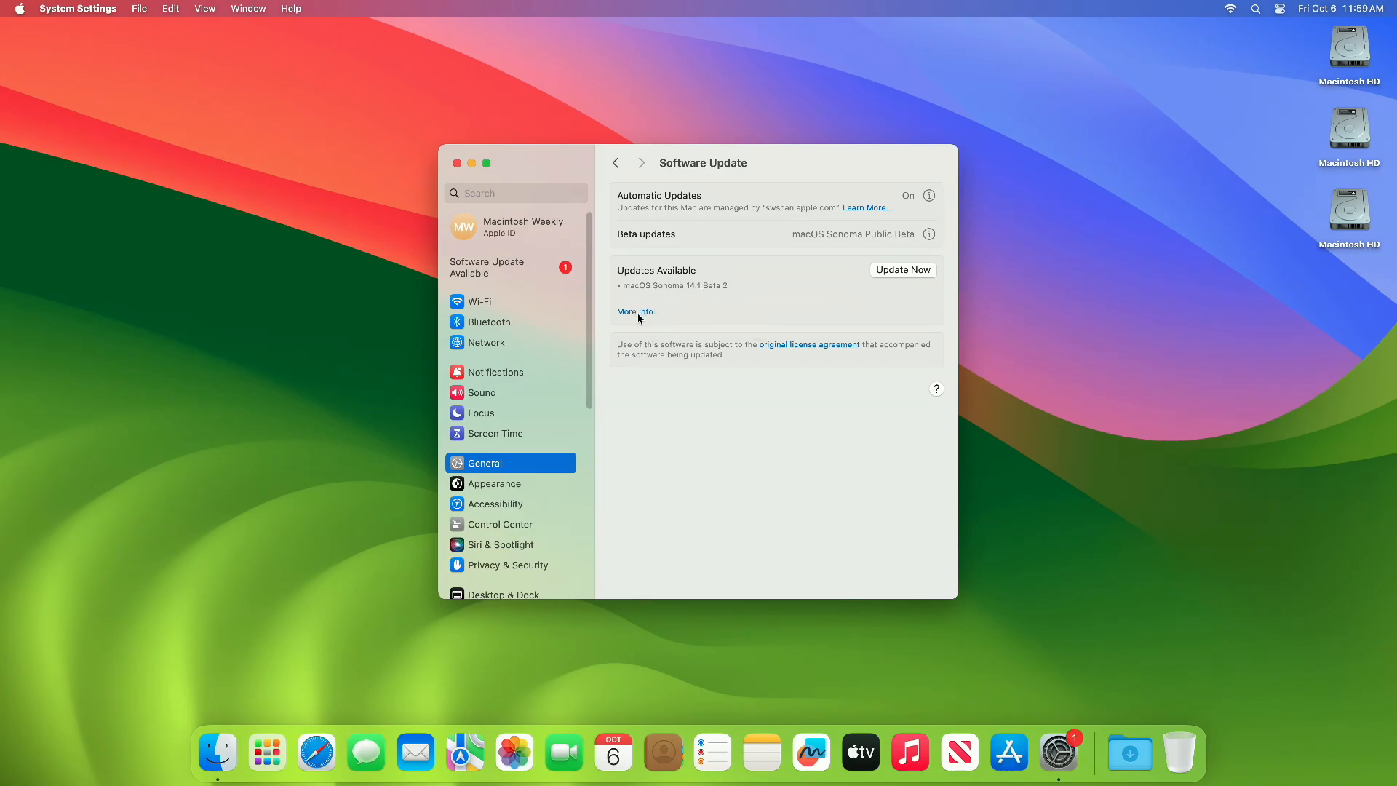
# Step: View the update details, choose Update Now, agree to the license and authorise with the password
pyautogui.click(637, 312)
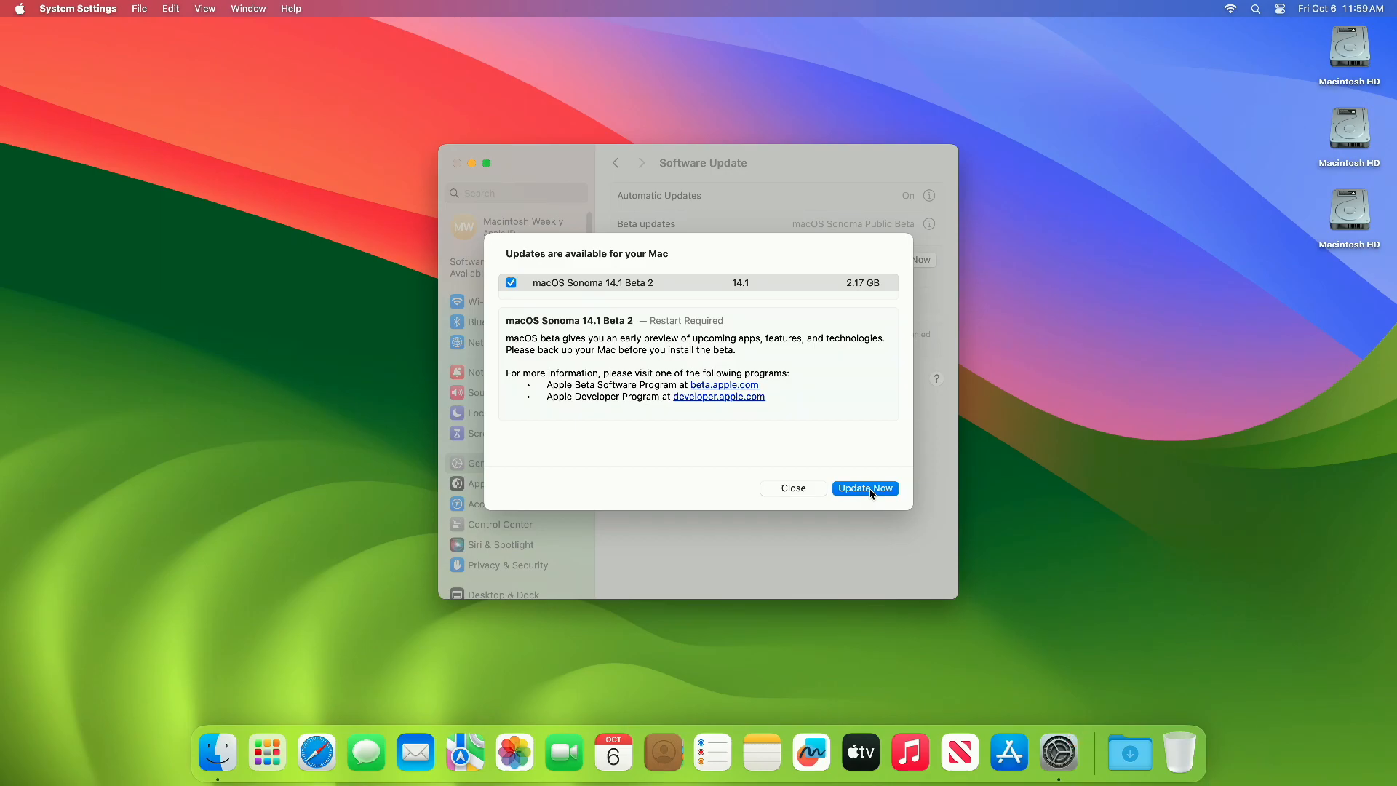
pyautogui.click(863, 488)
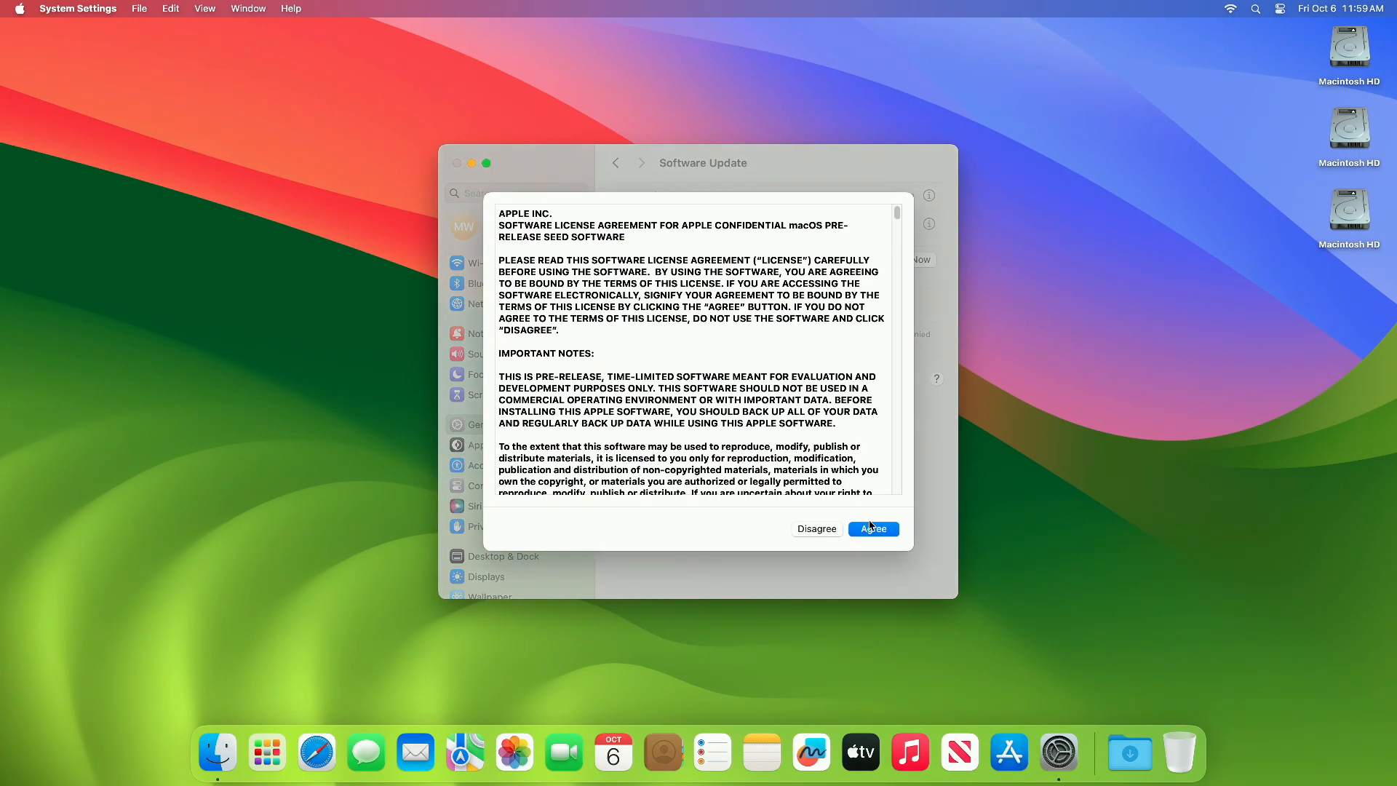
pyautogui.click(872, 528)
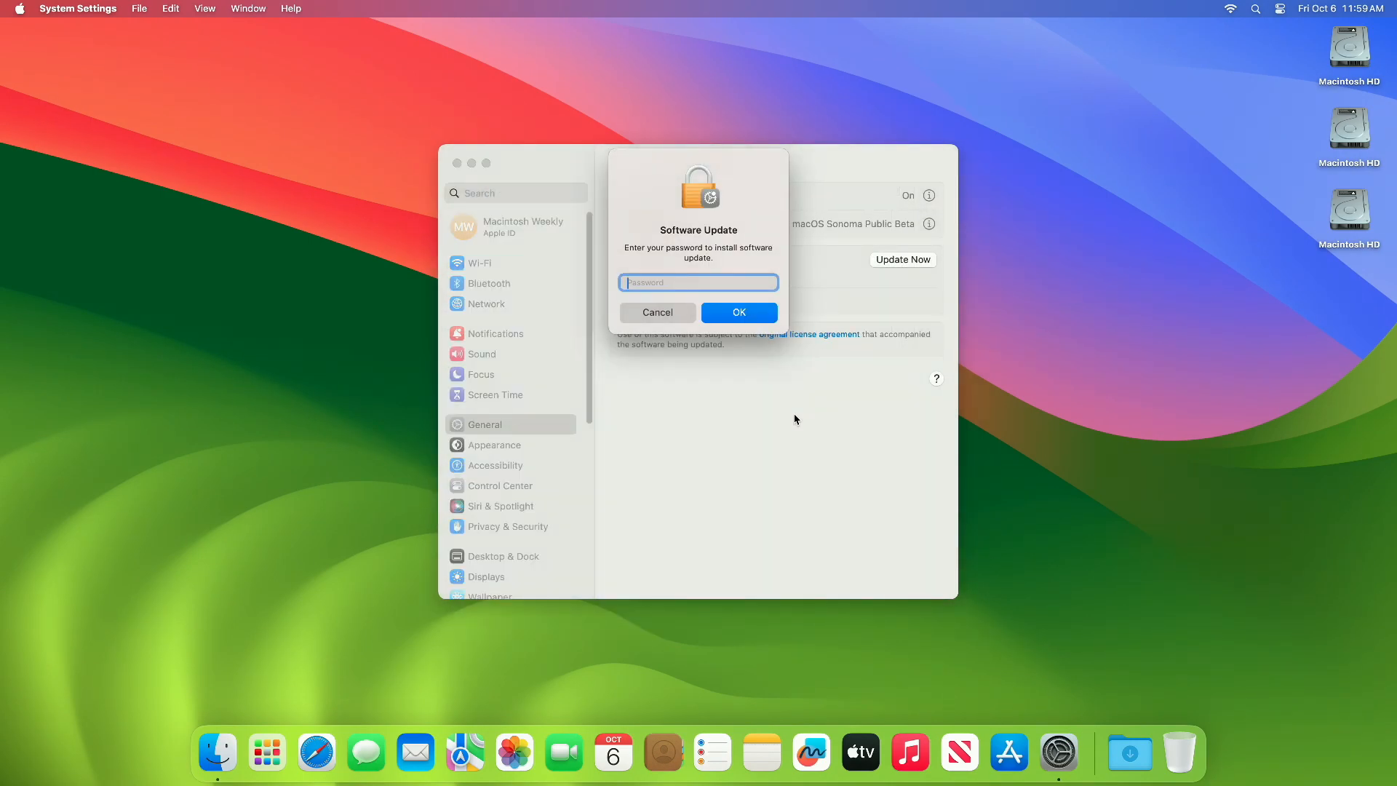
pyautogui.click(739, 313)
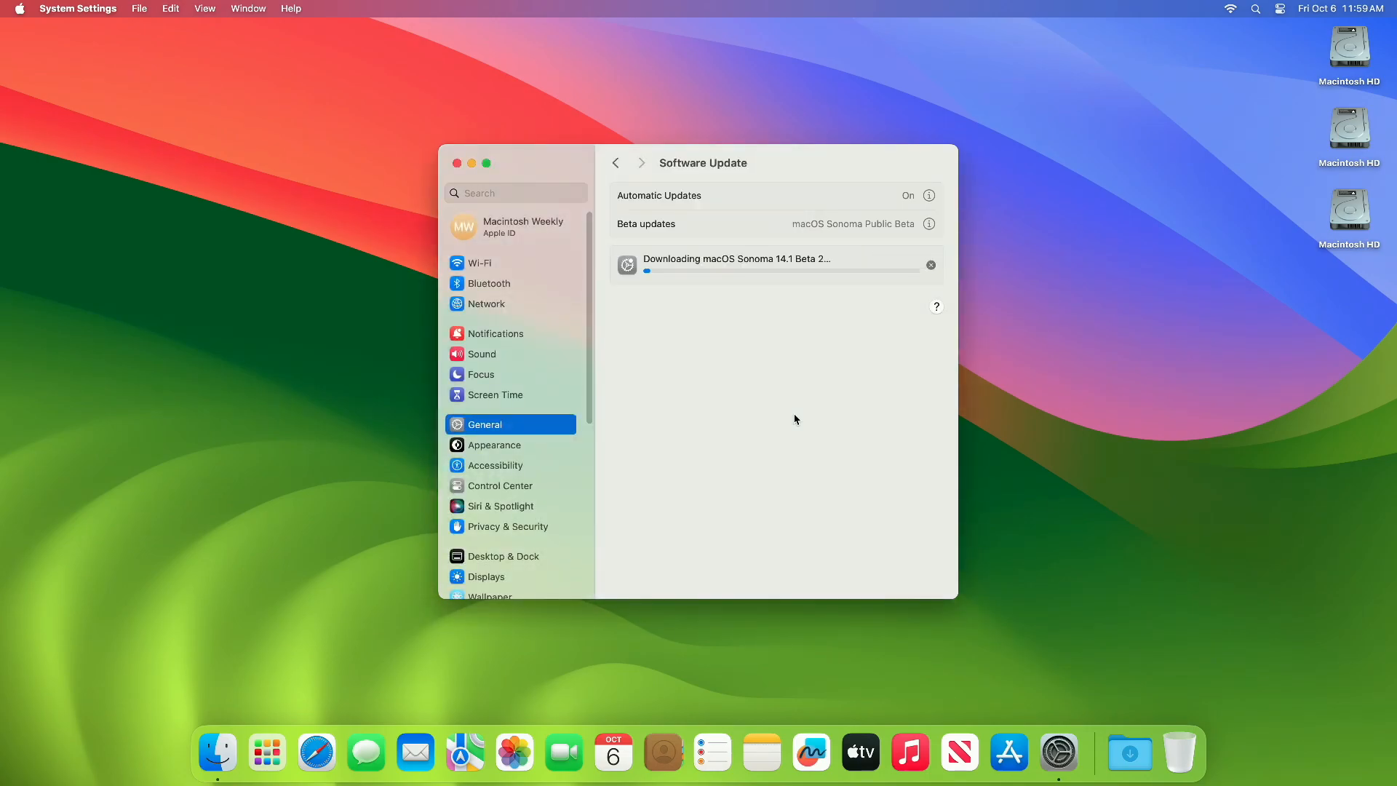
pyautogui.moveTo(729, 415)
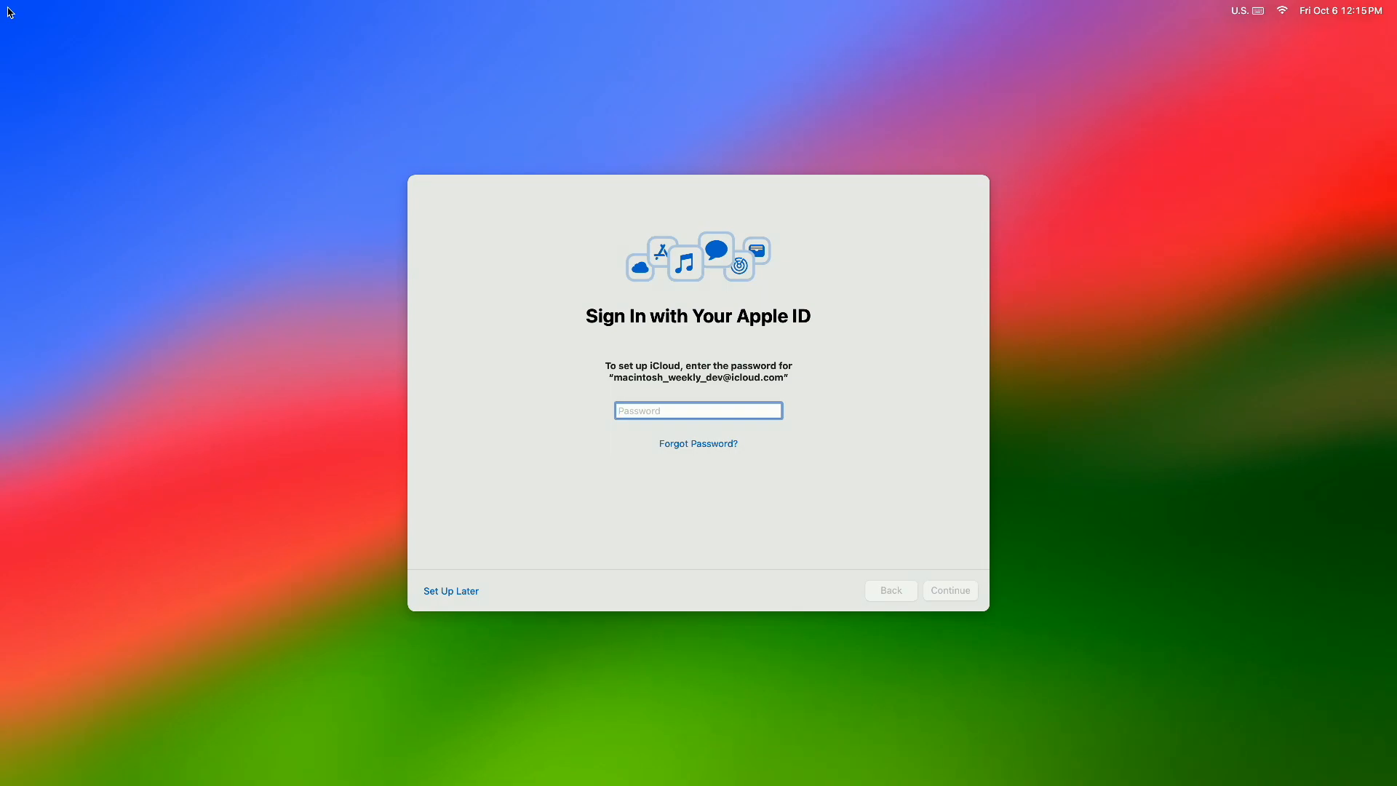
pyautogui.moveTo(443, 591)
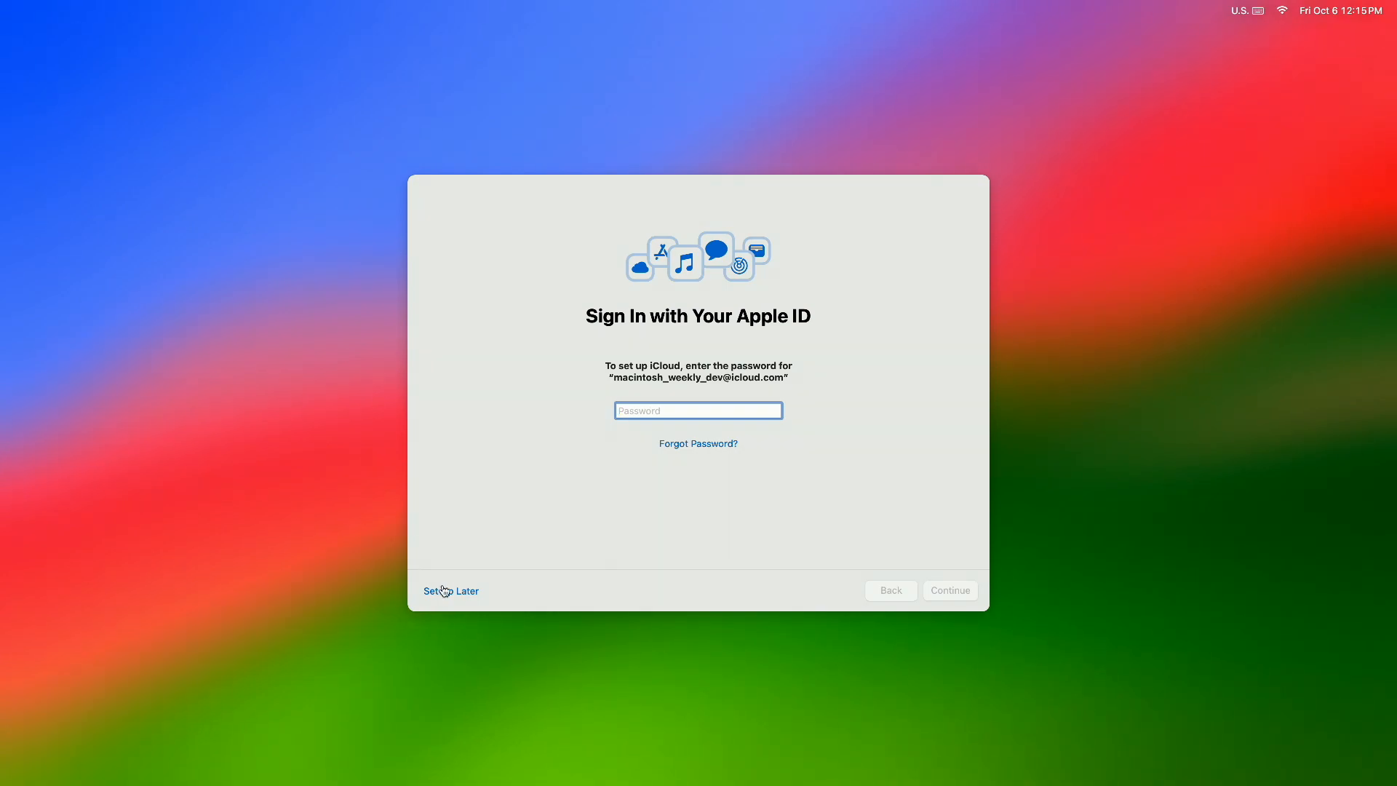
# Step: Choose Set Up Later for Apple ID sign-in and confirm the skip
pyautogui.click(451, 590)
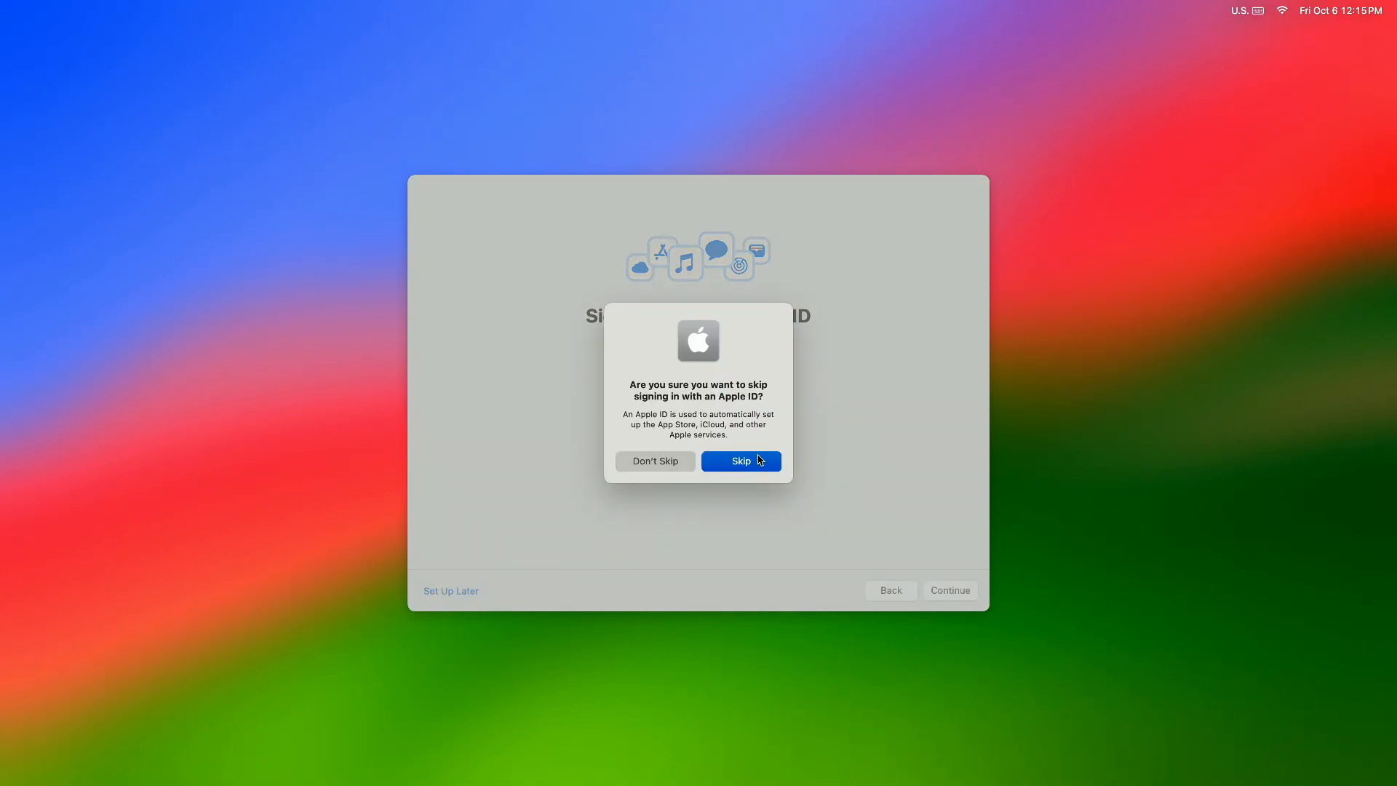
pyautogui.click(653, 462)
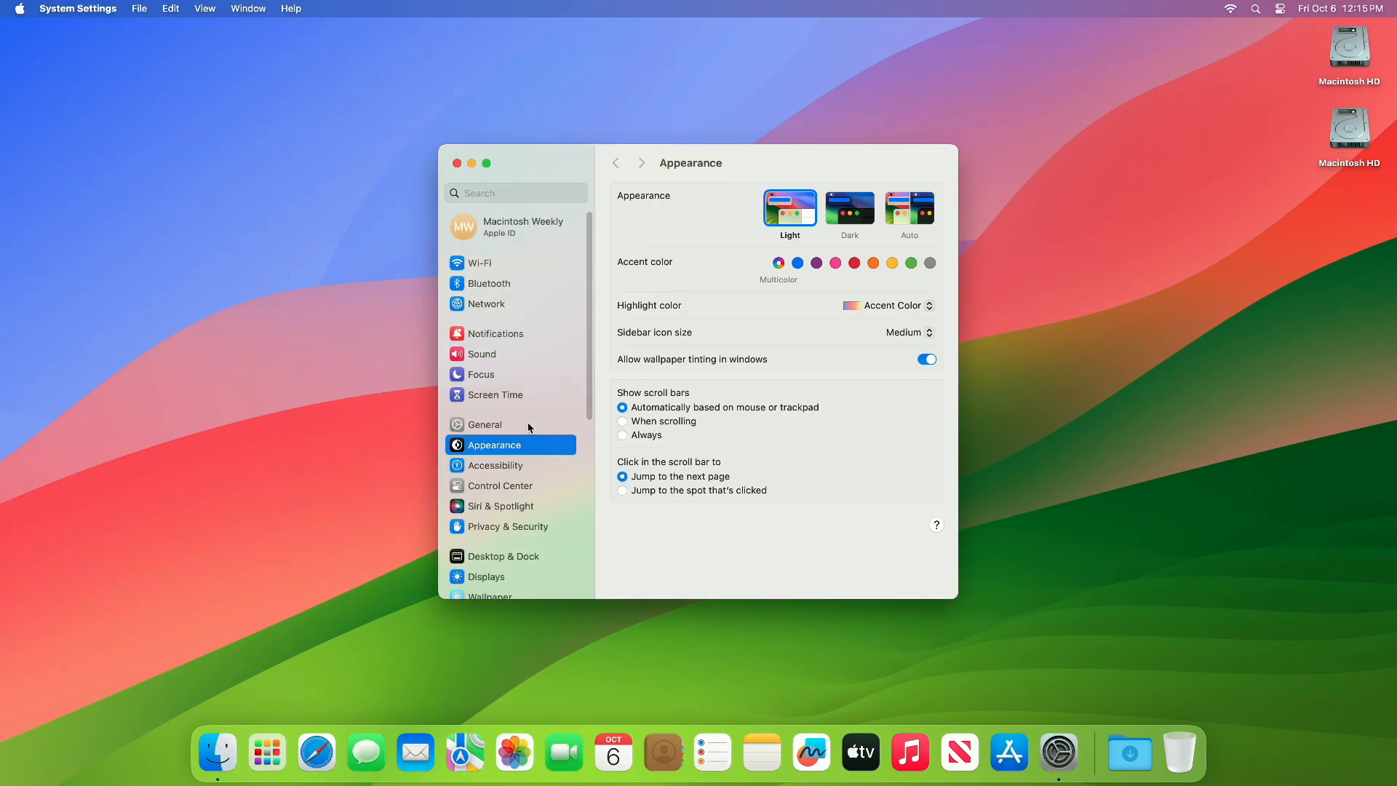
# Step: Check About under General shows macOS Sonoma 14.1 Beta (23B5056e), then close the window
pyautogui.click(486, 424)
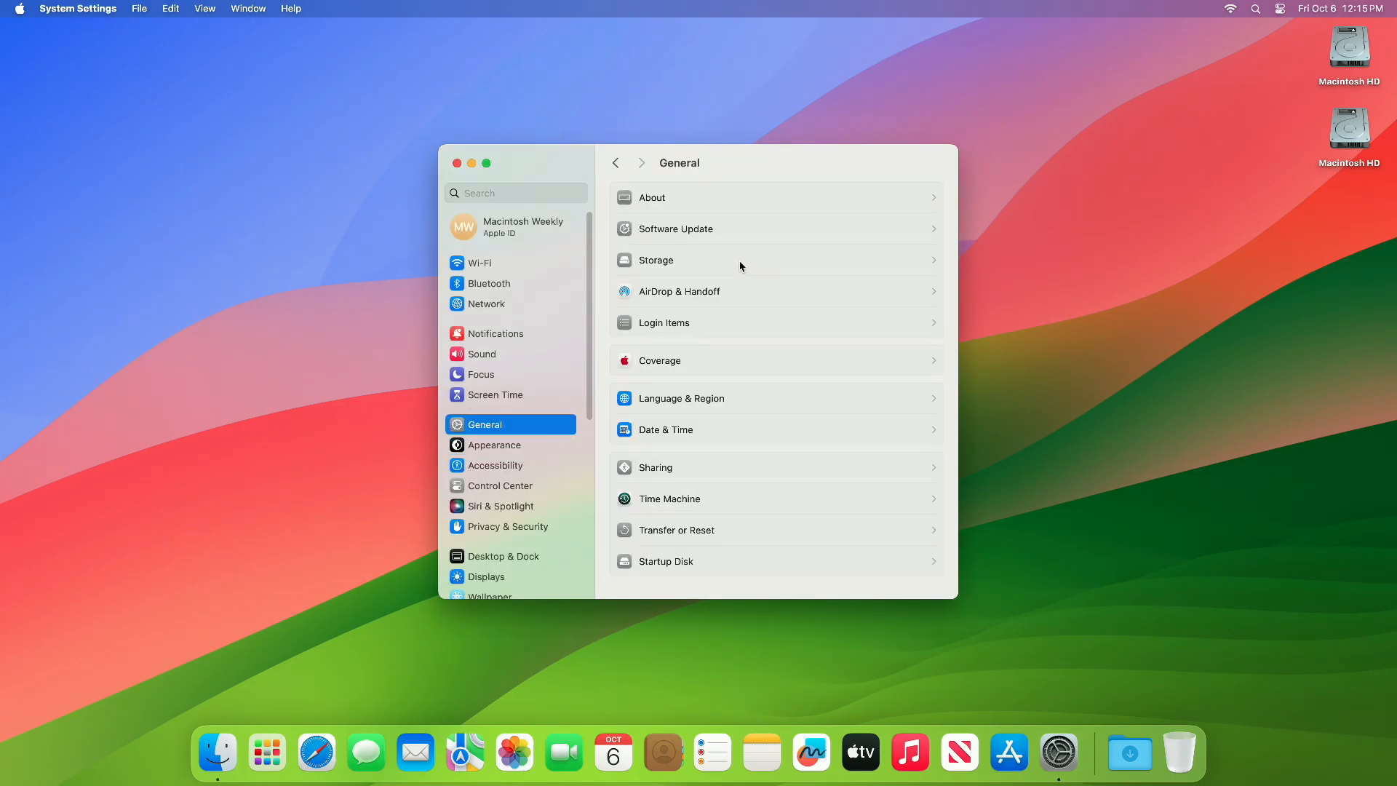
pyautogui.moveTo(713, 196)
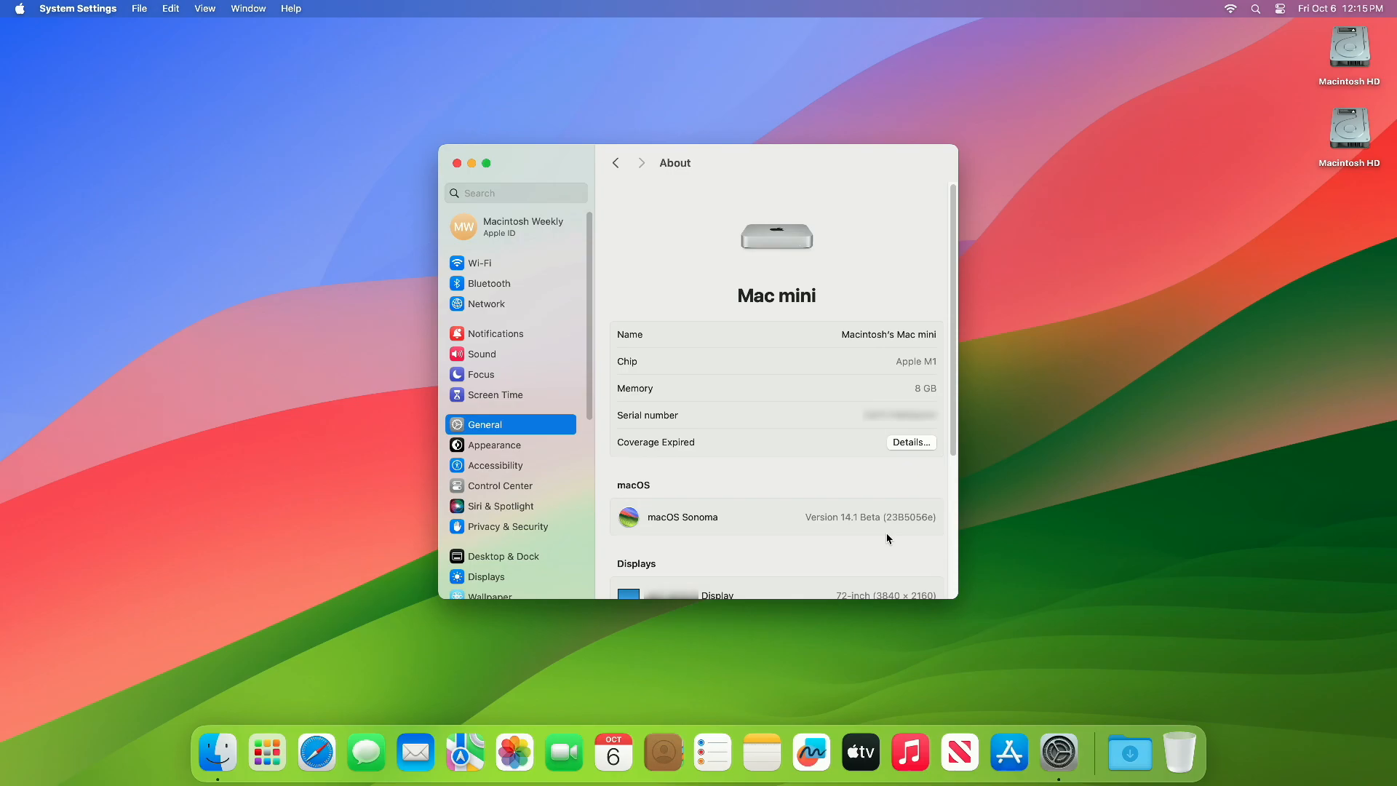
pyautogui.moveTo(856, 530)
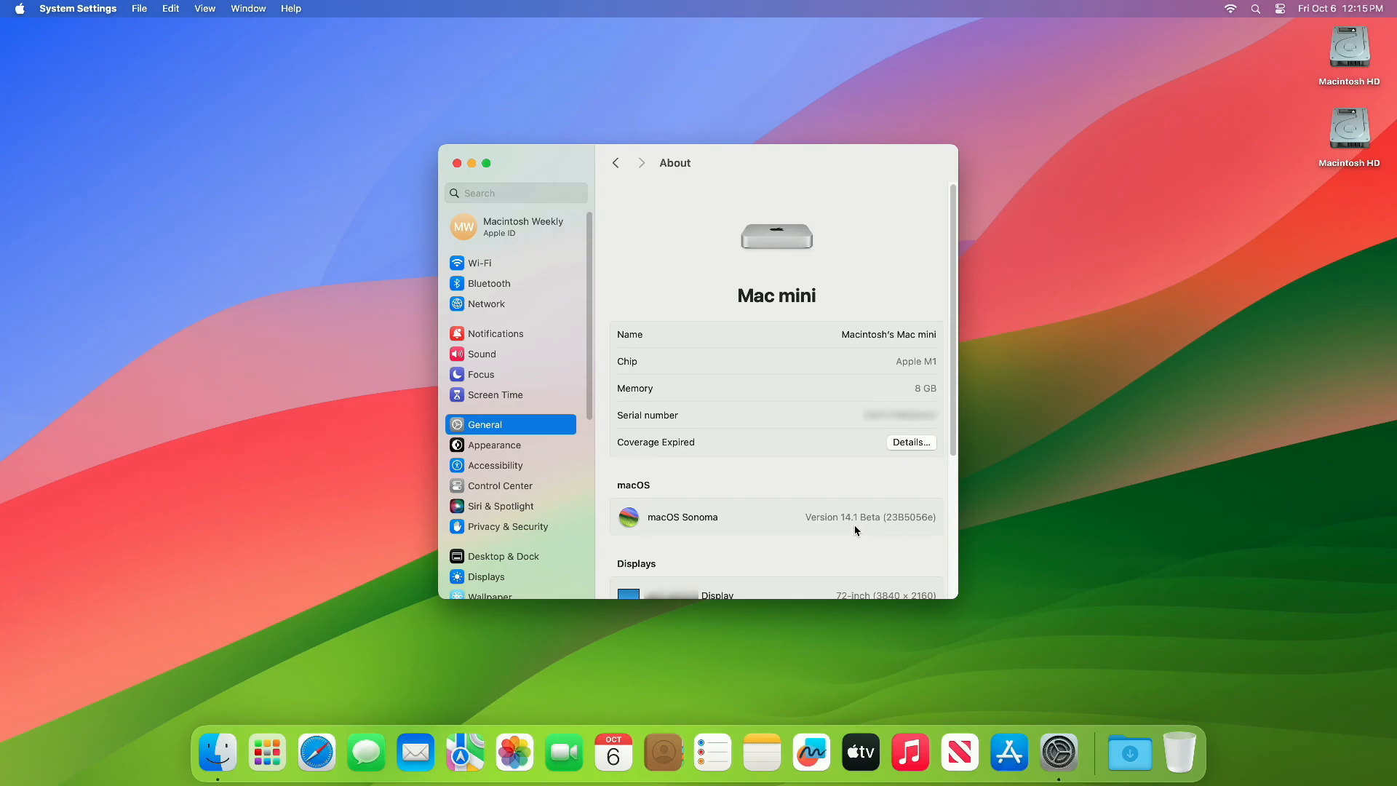
pyautogui.moveTo(826, 533)
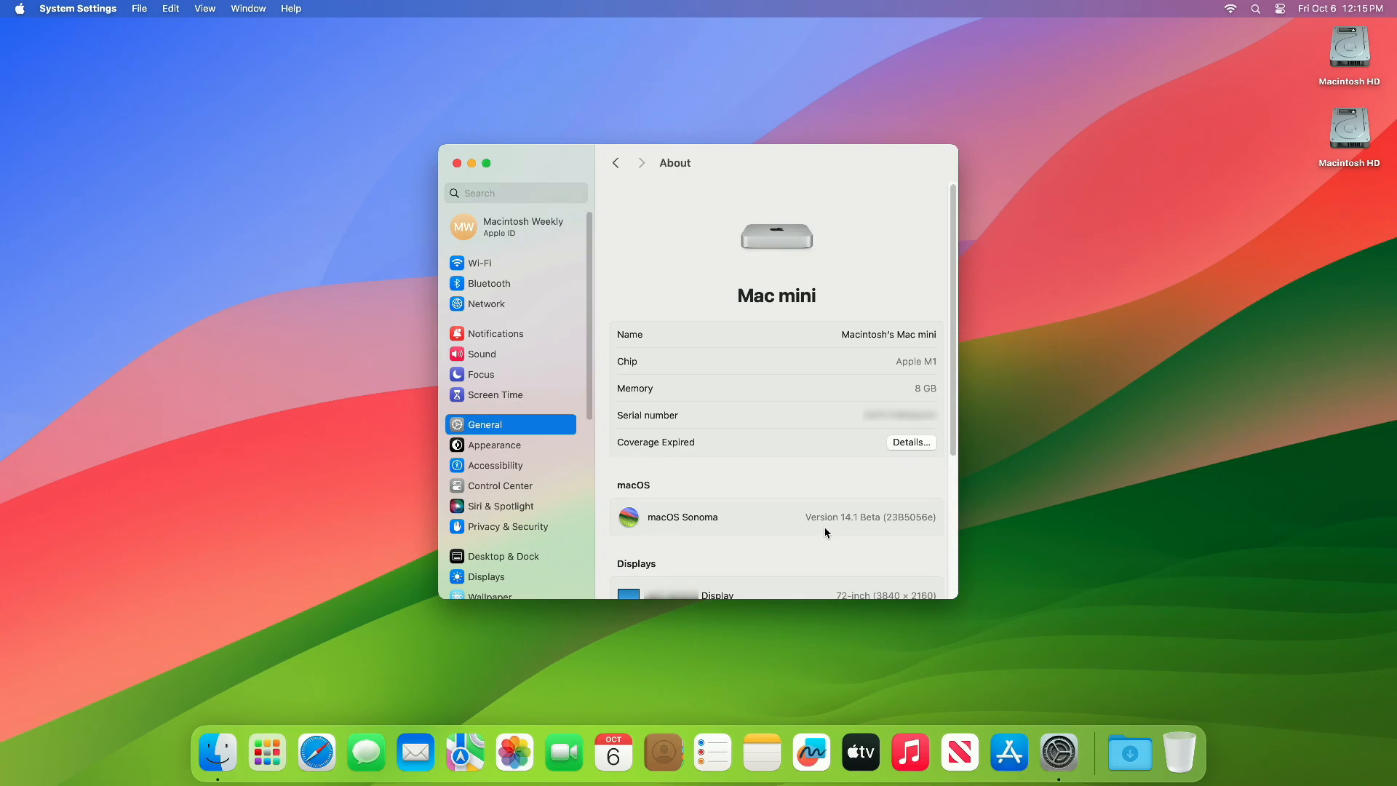
pyautogui.moveTo(466, 169)
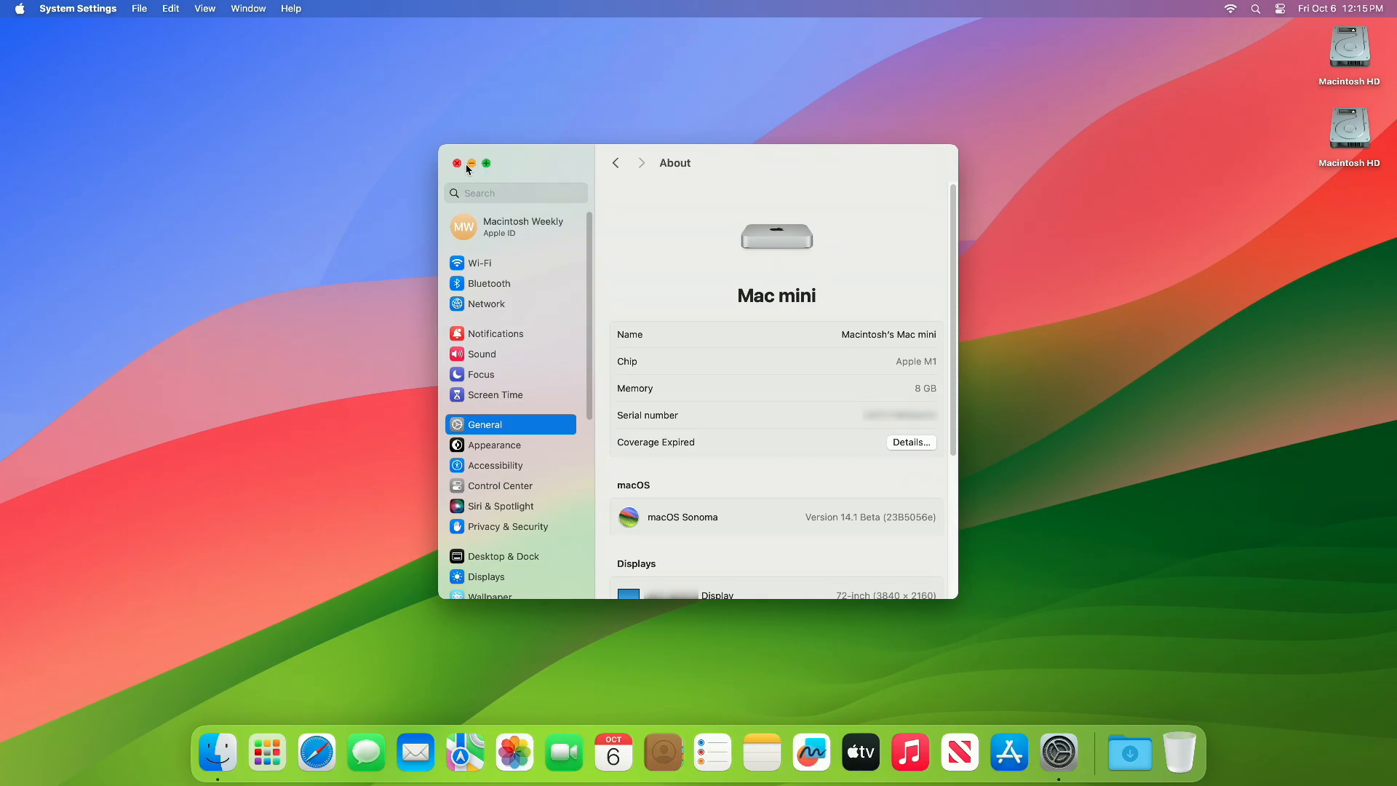
pyautogui.click(457, 163)
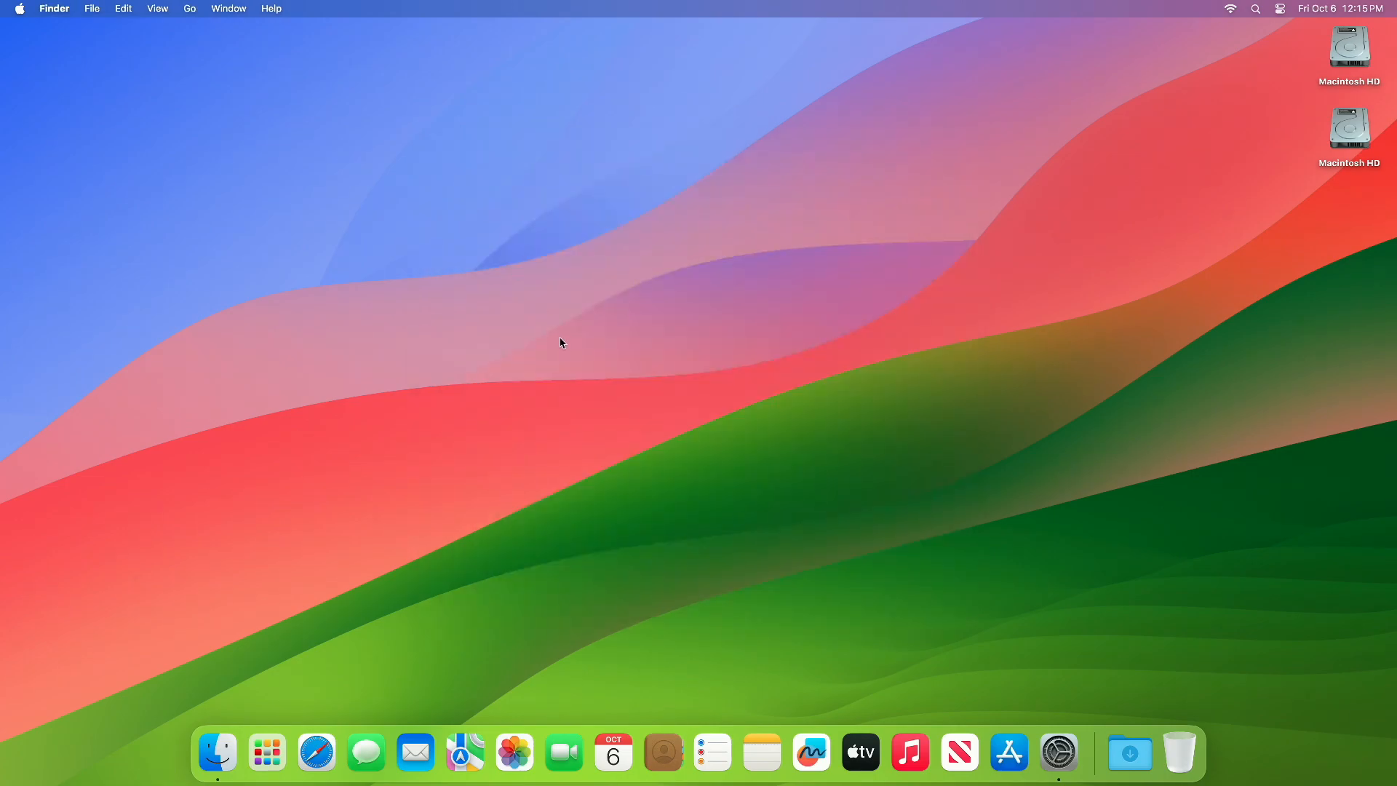
pyautogui.moveTo(660, 384)
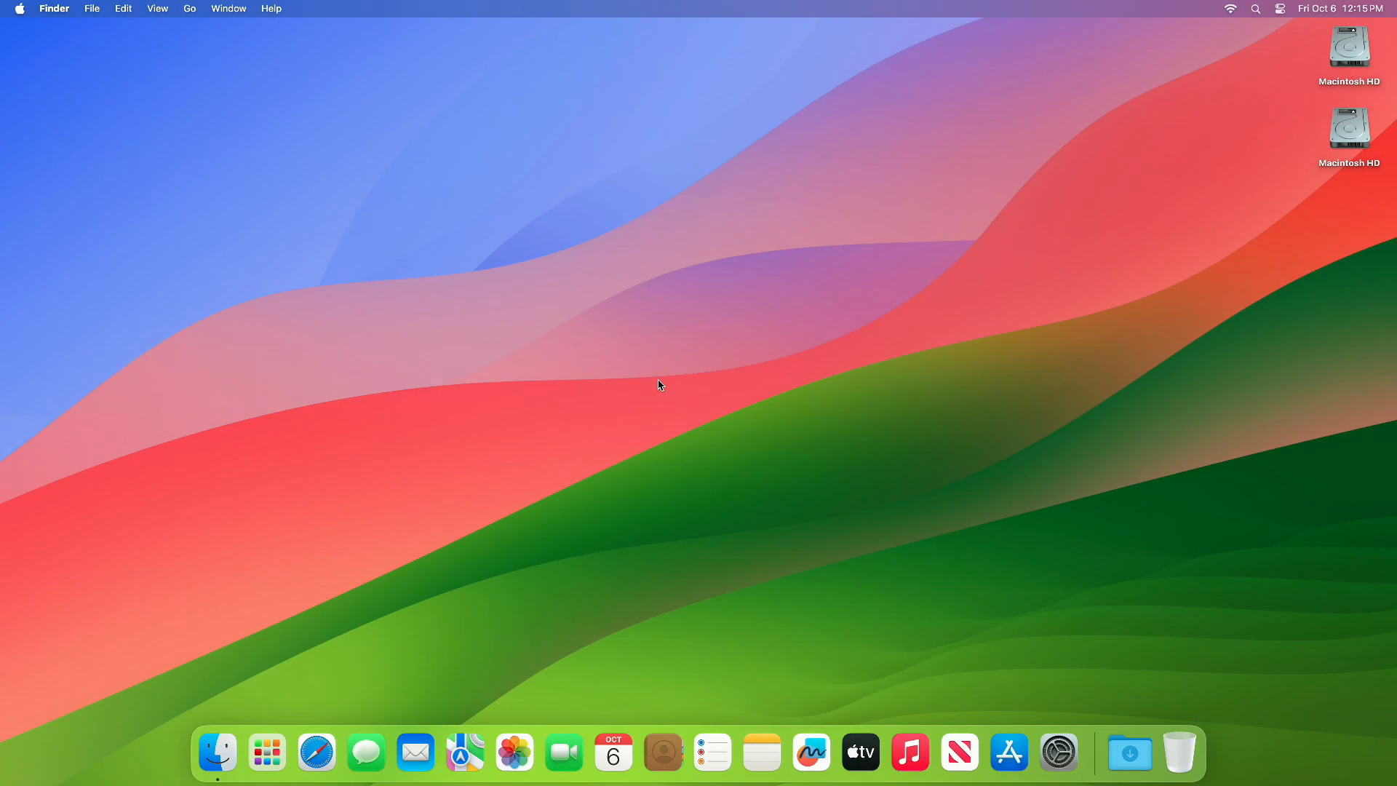